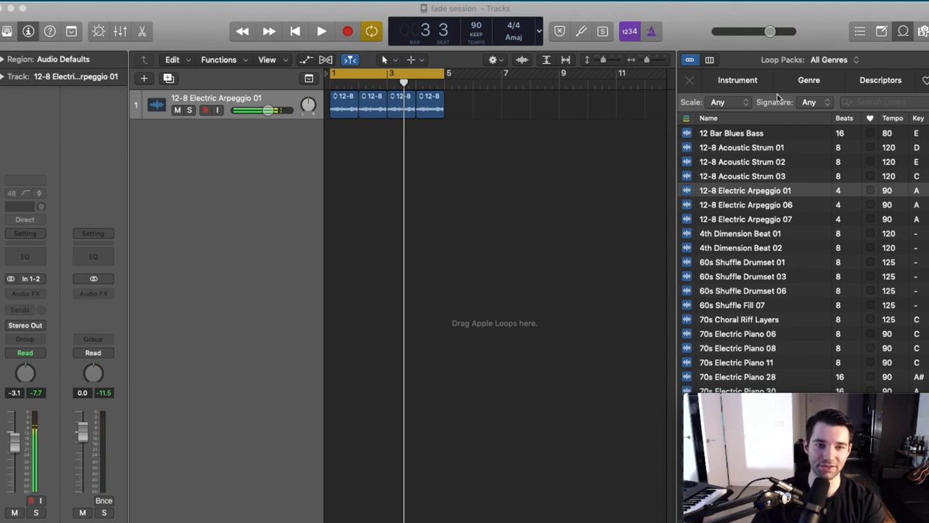
Select the 12-8 Electric Arpeggio 01 loop and briefly audition it
{"action": "left_click", "coordinate": [745, 190]}
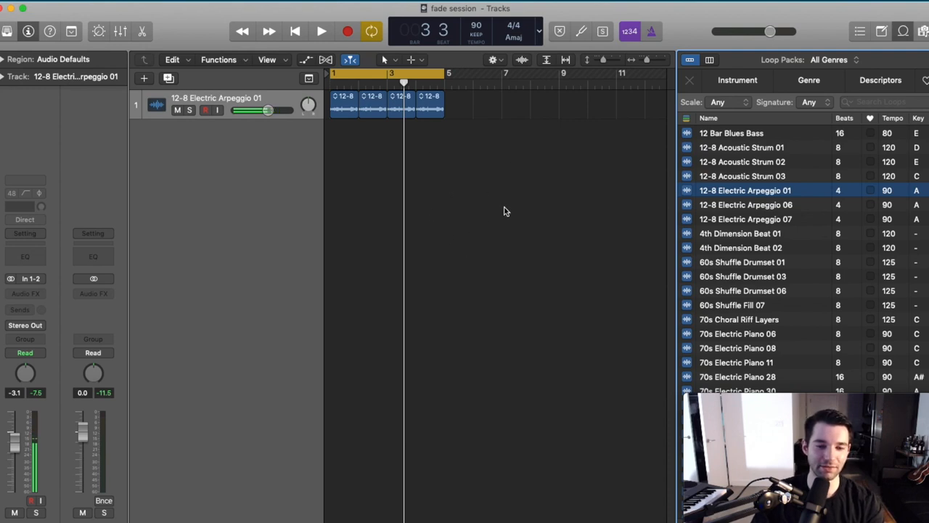
{"action": "left_click", "coordinate": [321, 30]}
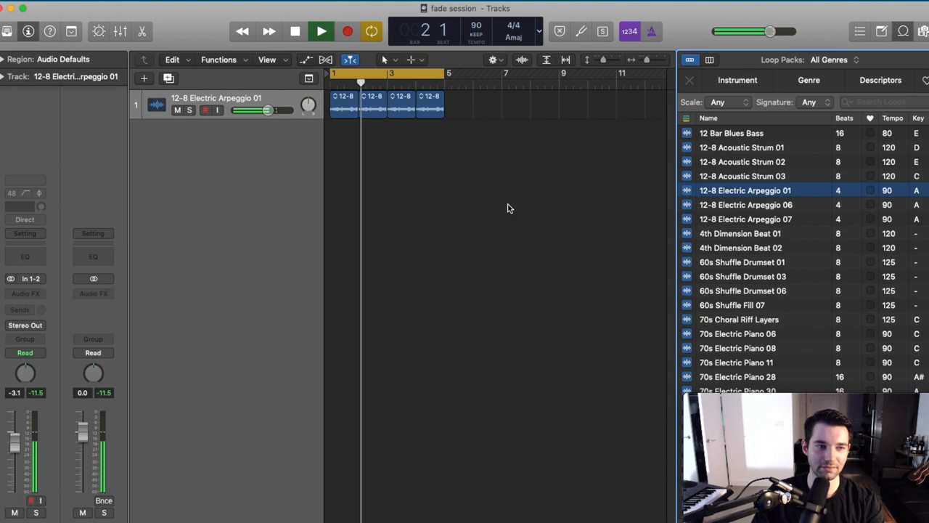
{"action": "left_click", "coordinate": [321, 31]}
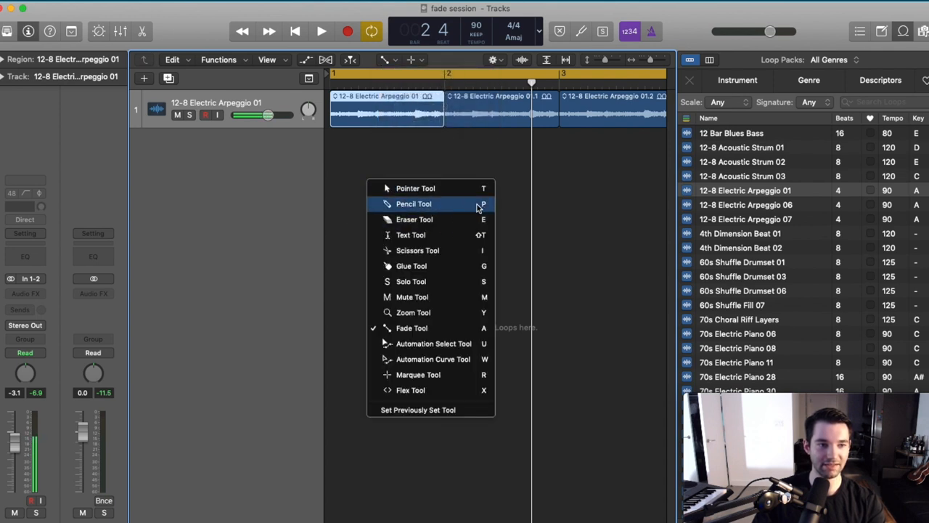
{"action": "mouse_move", "coordinate": [458, 219]}
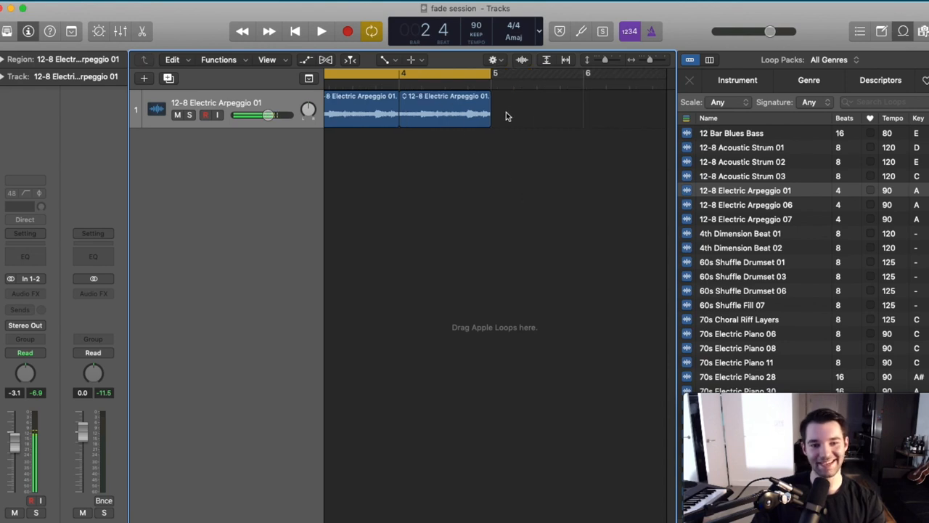
Select the last arpeggio region and audition its fade-out before and after shortening it
{"action": "left_click", "coordinate": [444, 109]}
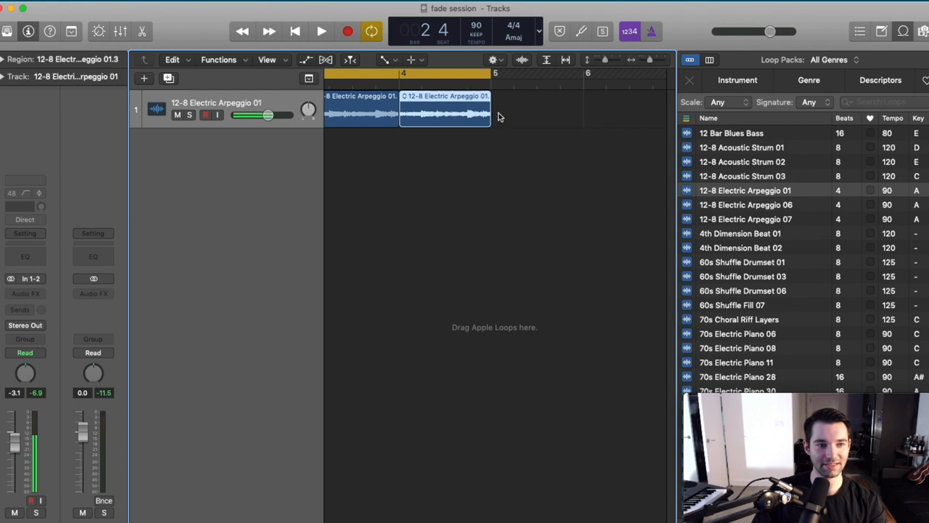
{"action": "mouse_move", "coordinate": [494, 116]}
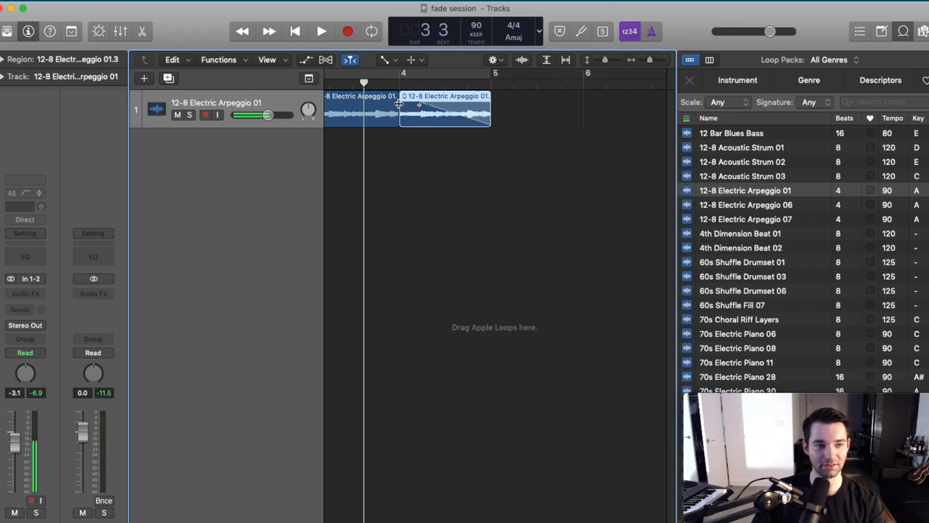
{"action": "left_click", "coordinate": [322, 31]}
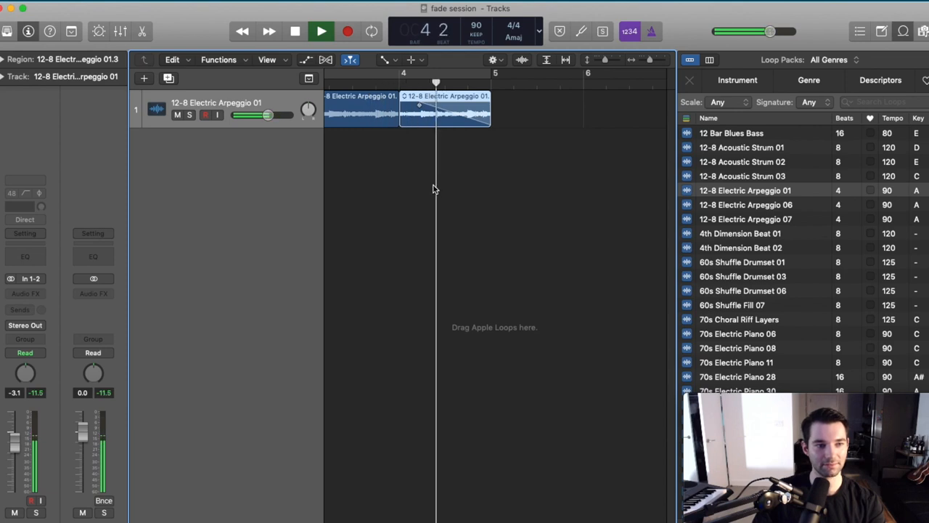
{"action": "left_click", "coordinate": [322, 31]}
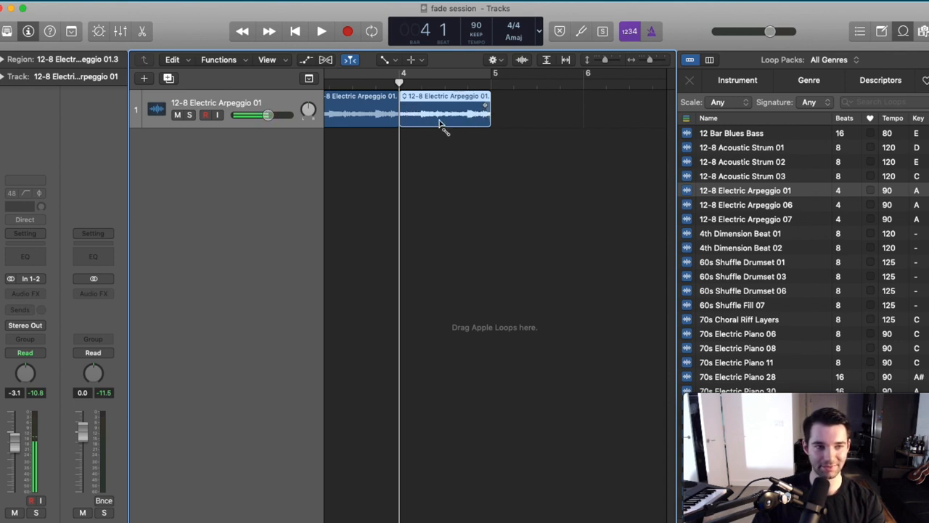
{"action": "left_click", "coordinate": [321, 31]}
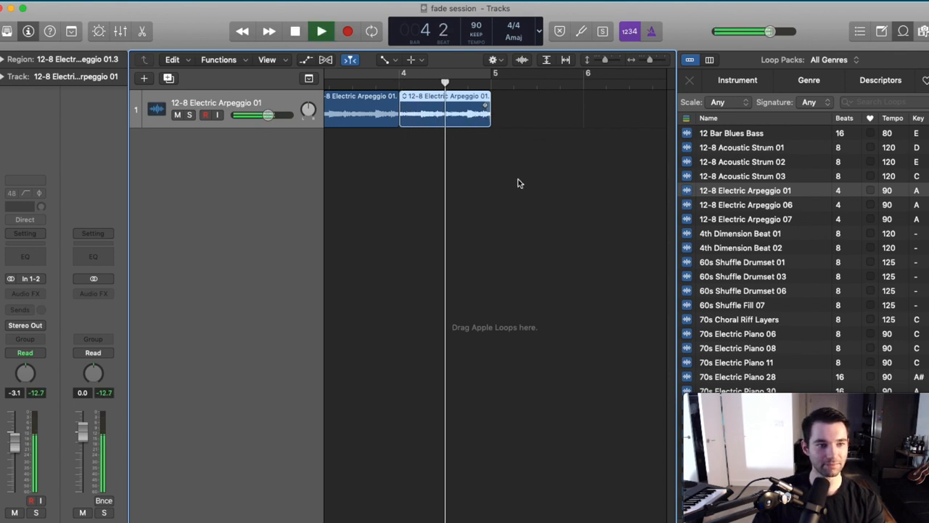
{"action": "left_click", "coordinate": [321, 30]}
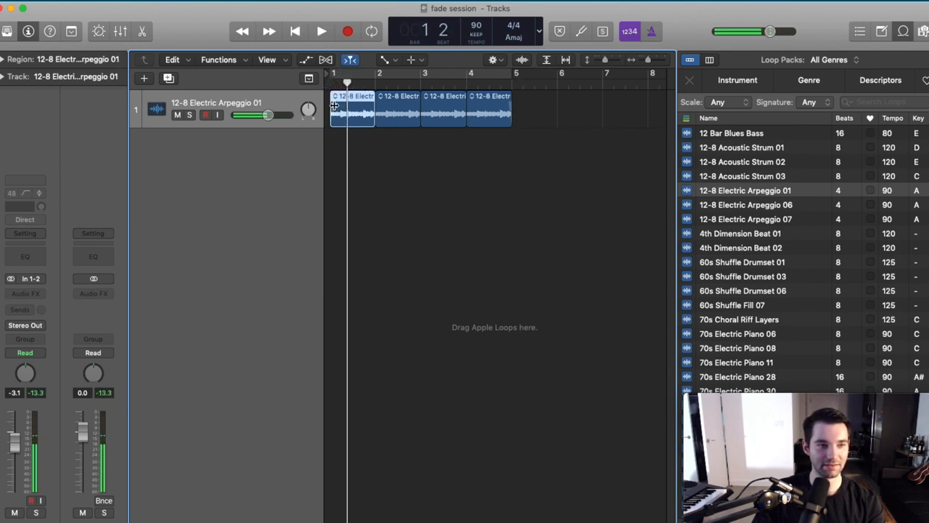
Bend the first region's fade-in into a curve with two drags and audition it
{"action": "left_click", "coordinate": [321, 31]}
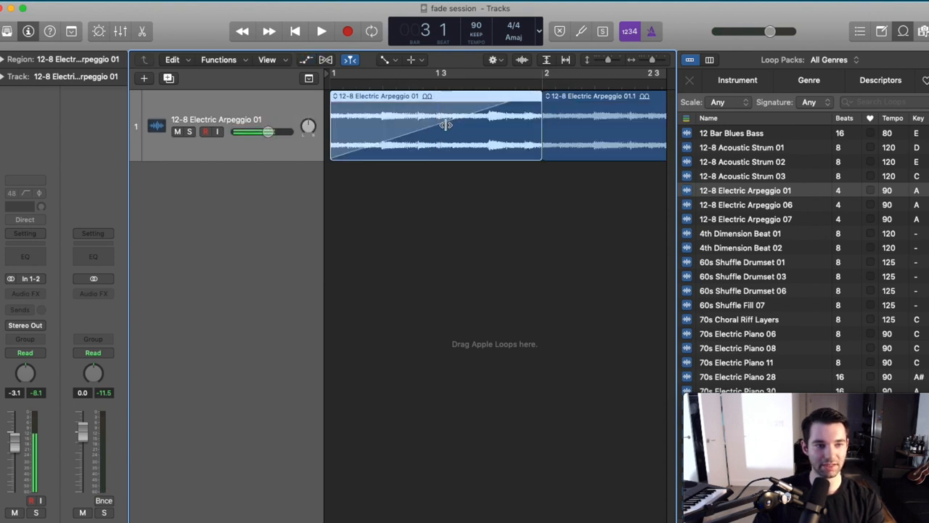
{"action": "left_click_drag", "start_coordinate": [446, 125], "coordinate": [509, 105]}
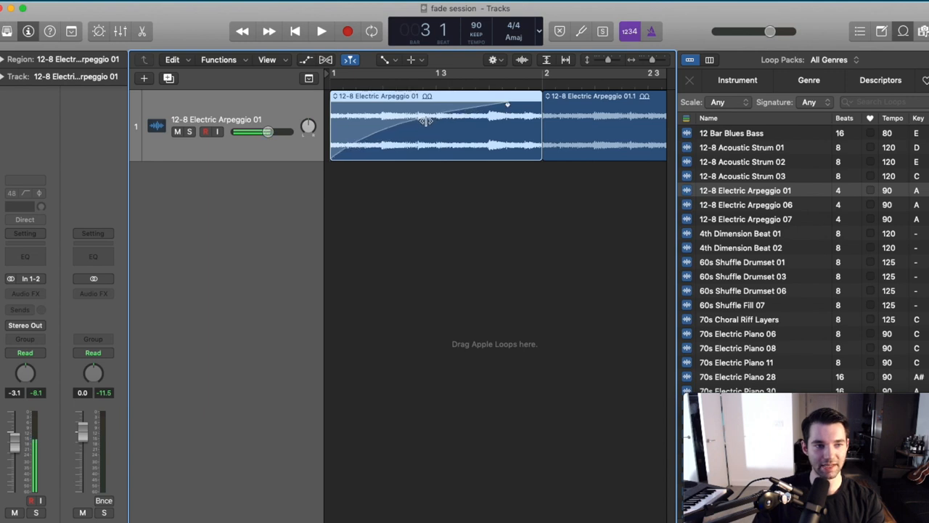
{"action": "left_click_drag", "start_coordinate": [424, 121], "coordinate": [442, 146]}
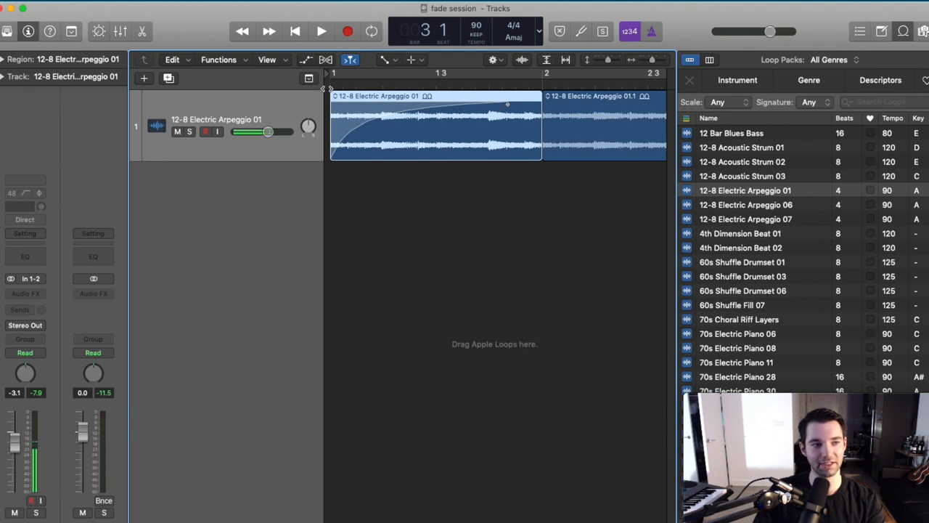
{"action": "left_click", "coordinate": [321, 31]}
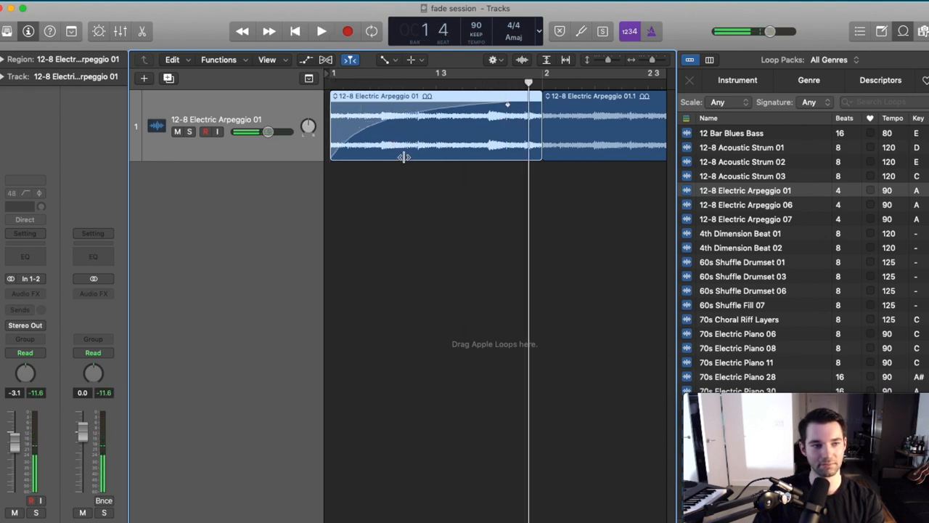
{"action": "left_click", "coordinate": [322, 30]}
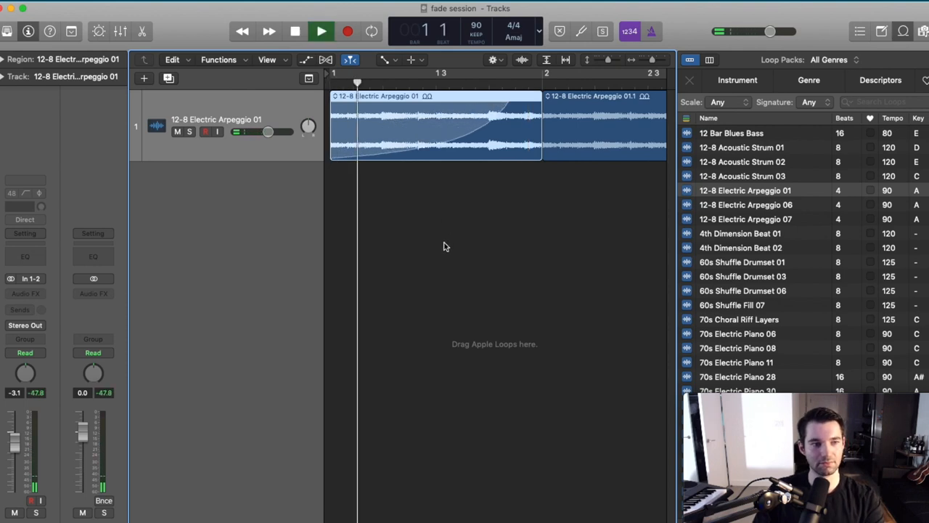
{"action": "left_click", "coordinate": [321, 31]}
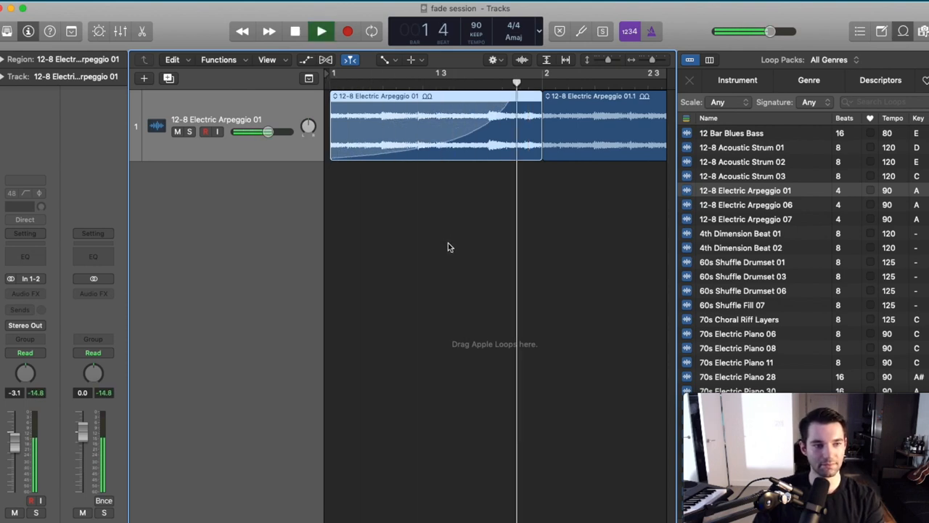
{"action": "left_click", "coordinate": [295, 30]}
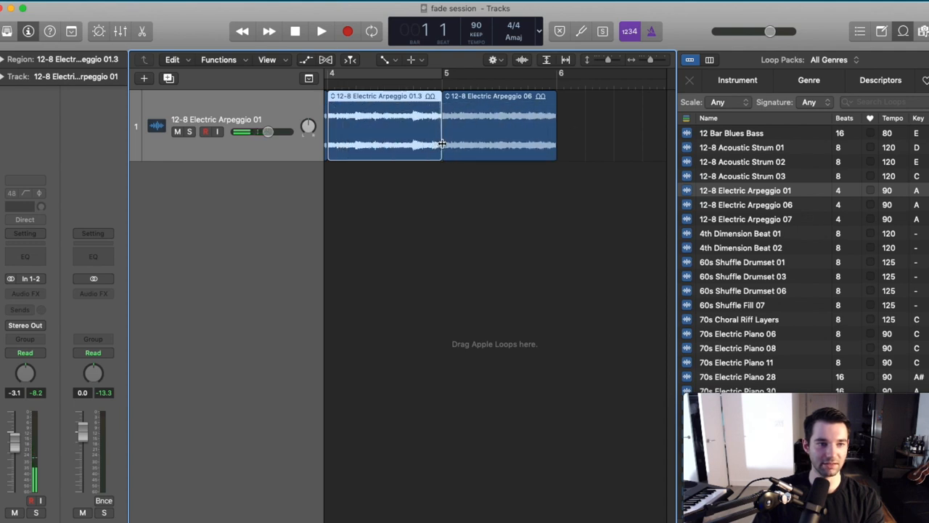
Play across the join between Arpeggio 01.3 and the new Arpeggio 06 region
{"action": "left_click", "coordinate": [321, 30]}
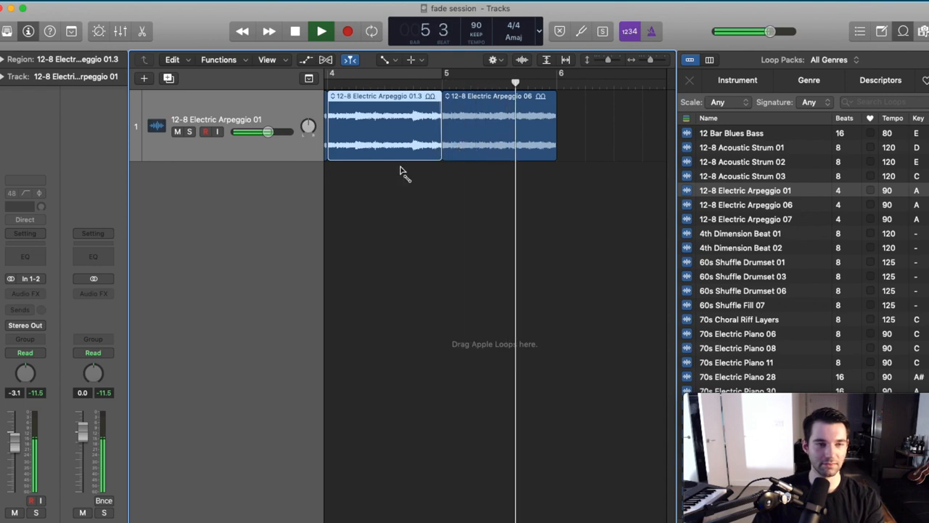
{"action": "left_click", "coordinate": [295, 30]}
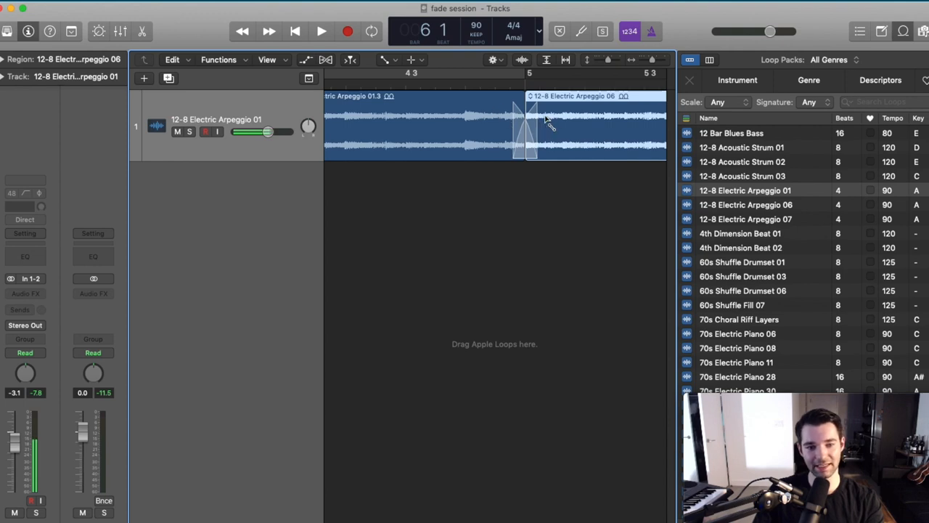
Audition the wider crossfade between the Arpeggio 01.3 and Arpeggio 06 regions
{"action": "left_click", "coordinate": [321, 31]}
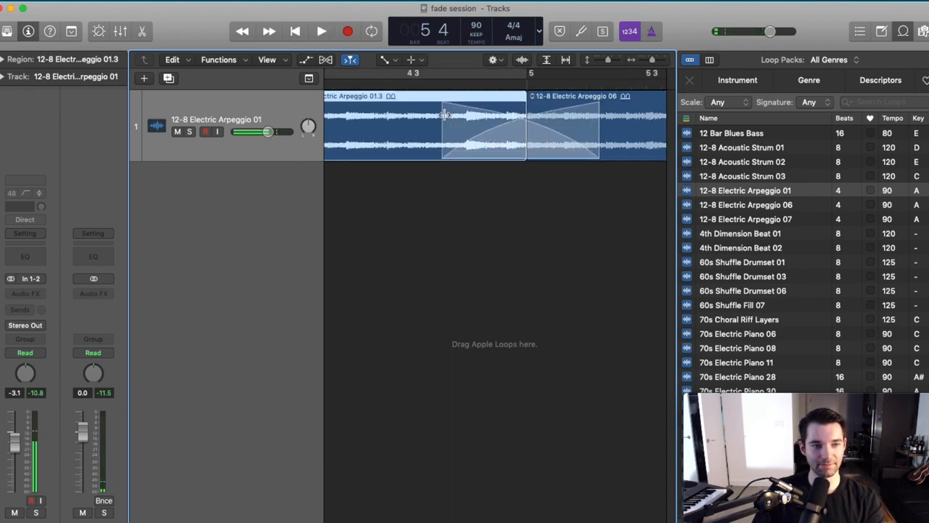
{"action": "left_click", "coordinate": [322, 32]}
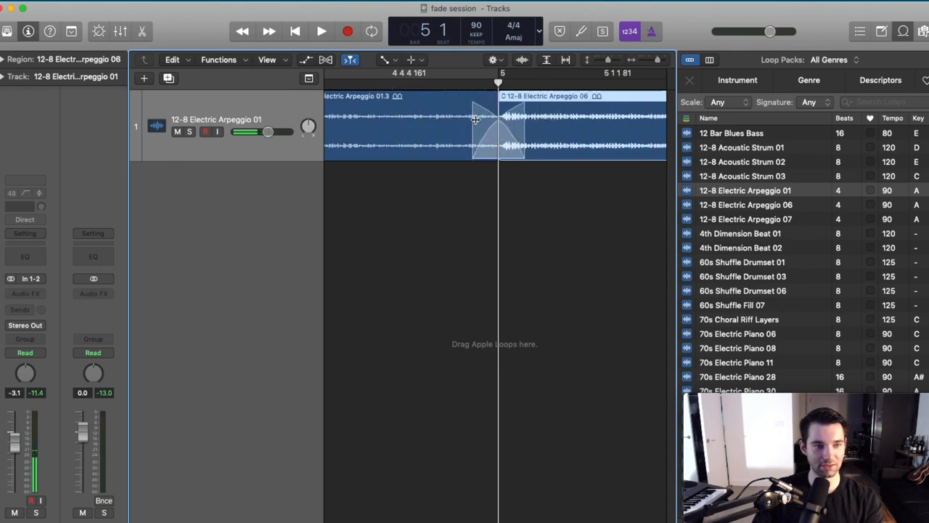
Play back through the shortened crossfade around bar 5
{"action": "left_click", "coordinate": [321, 30]}
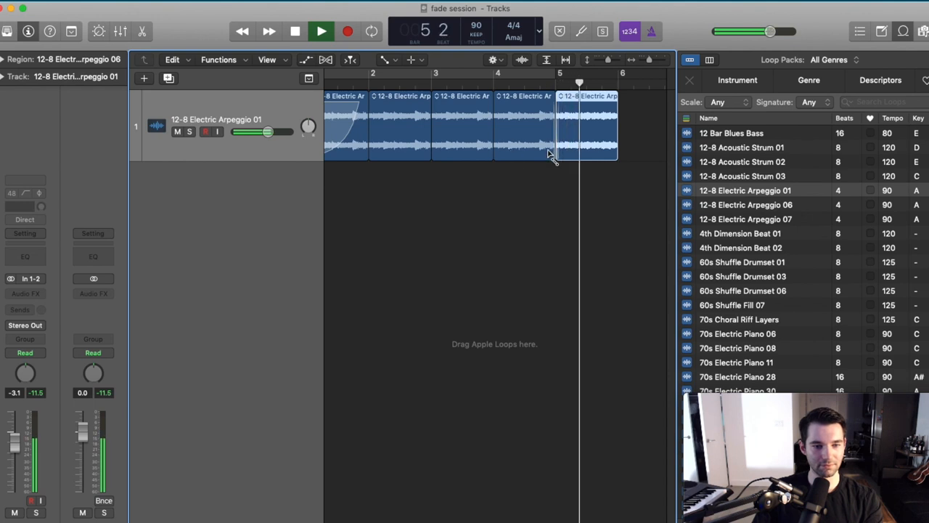
Stop playback and set the secondary editing tool to the Fade Tool
{"action": "left_click", "coordinate": [321, 30]}
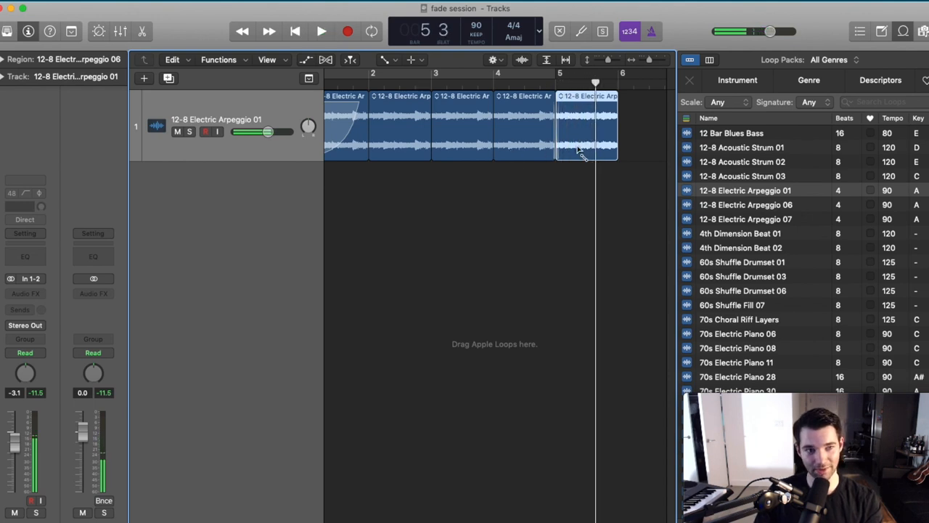
{"action": "mouse_move", "coordinate": [490, 203]}
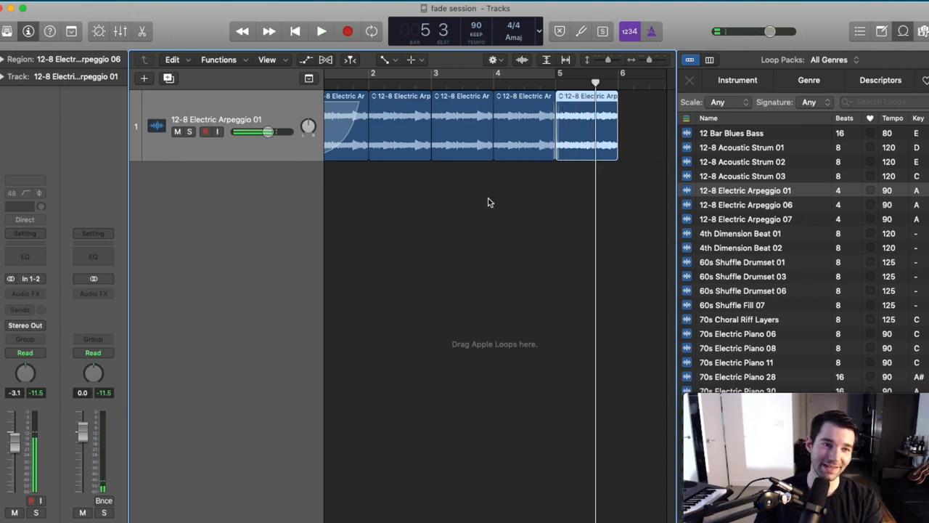
{"action": "left_click", "coordinate": [385, 59]}
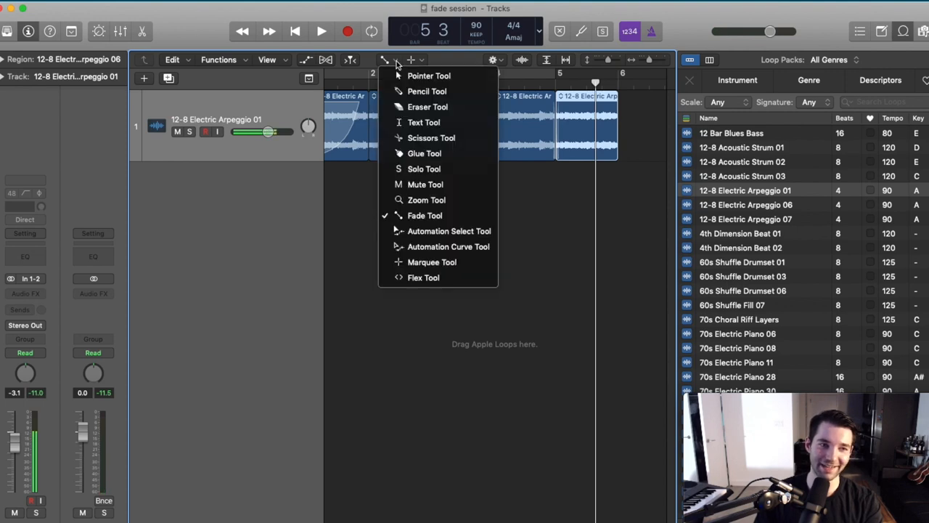
{"action": "mouse_move", "coordinate": [425, 215]}
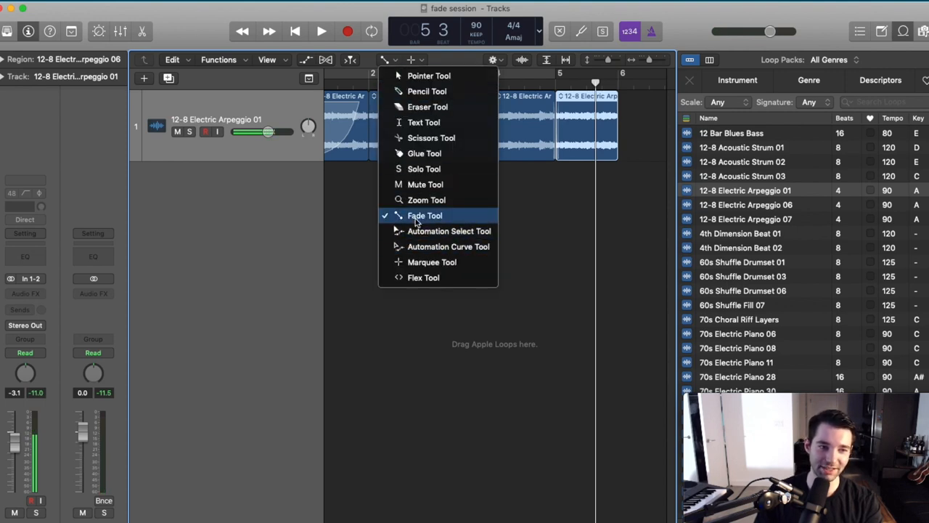
{"action": "left_click", "coordinate": [425, 215]}
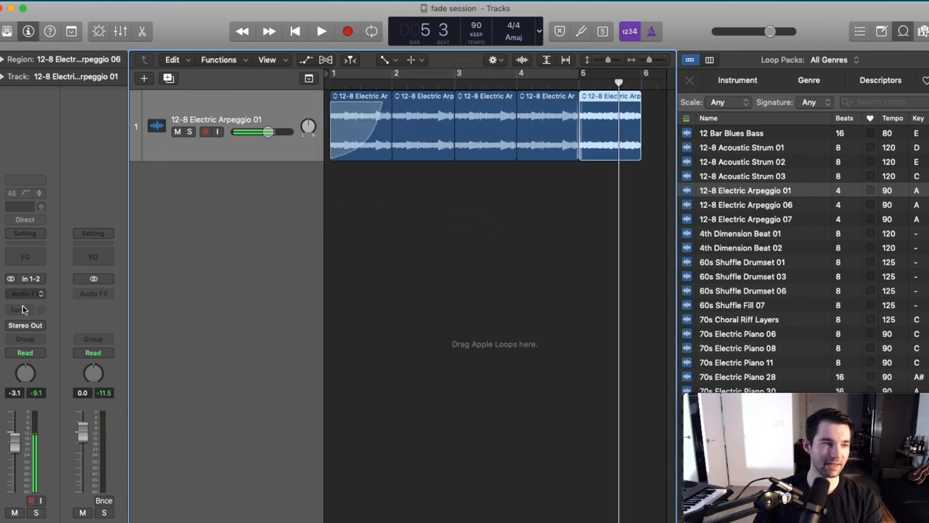
{"action": "left_click", "coordinate": [22, 293]}
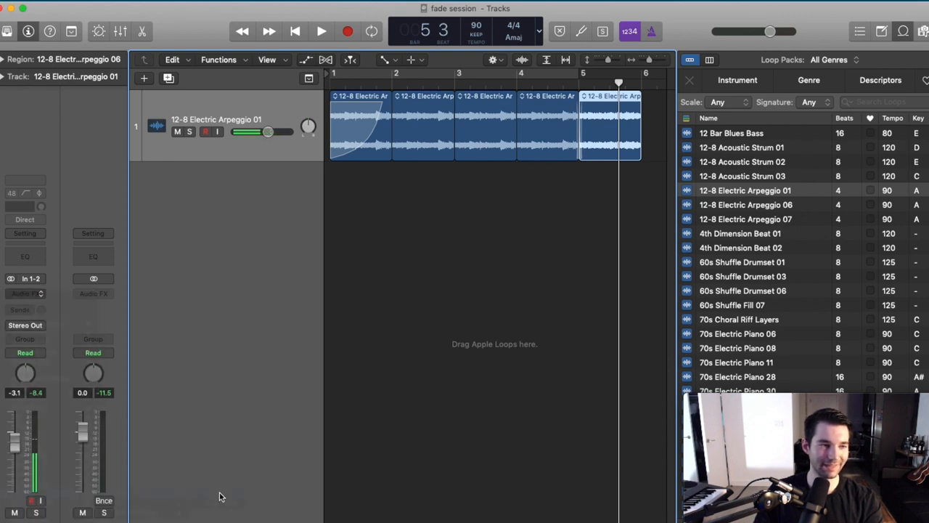
{"action": "mouse_move", "coordinate": [196, 212]}
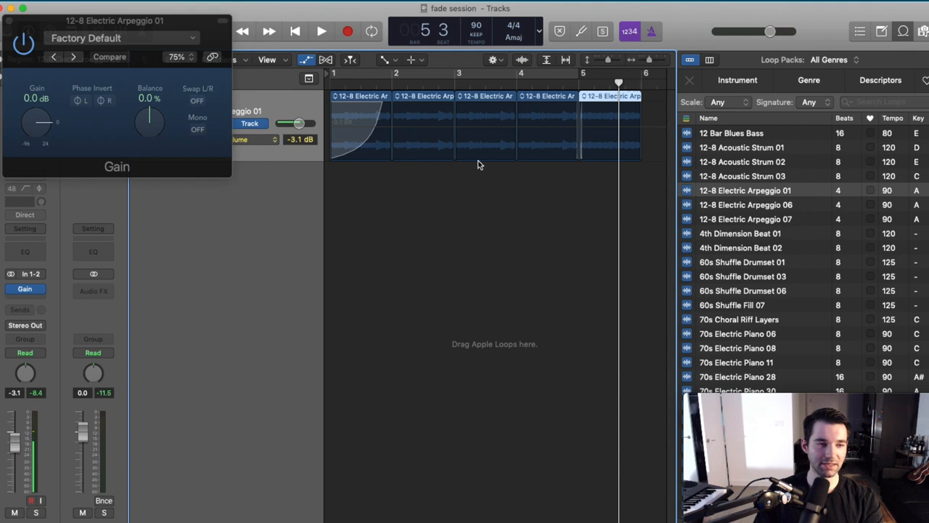
{"action": "mouse_move", "coordinate": [541, 133]}
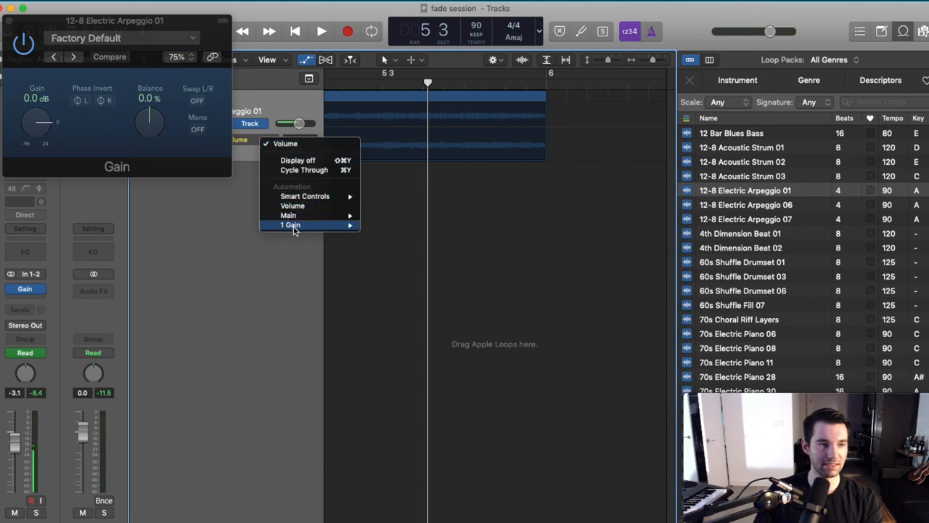
Show 1 Gain > Gain as track automation and switch to the Pointer Tool
{"action": "left_click", "coordinate": [290, 225]}
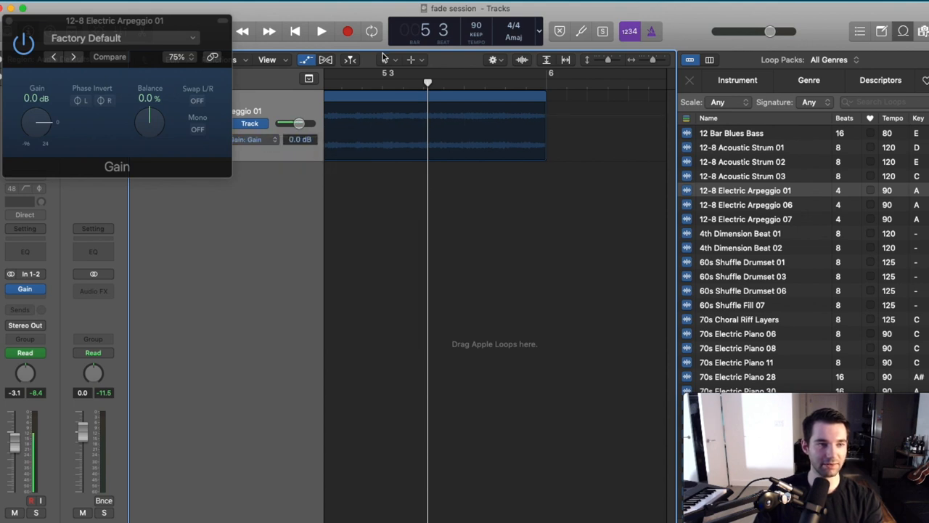
{"action": "left_click", "coordinate": [390, 60]}
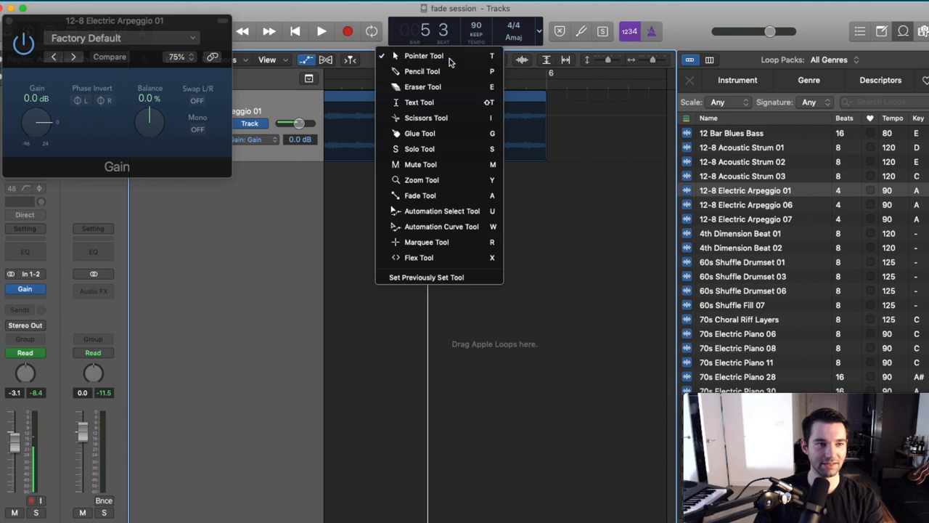
{"action": "left_click", "coordinate": [423, 56]}
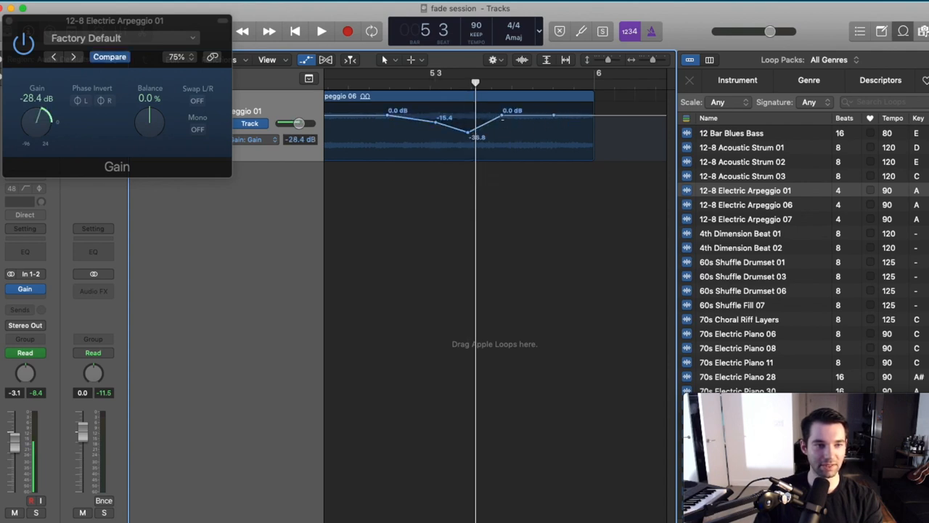
Add gain automation dips to -76 dB and -92.6 dB near the Arpeggio 06 region's end
{"action": "left_click_drag", "start_coordinate": [476, 136], "coordinate": [505, 156]}
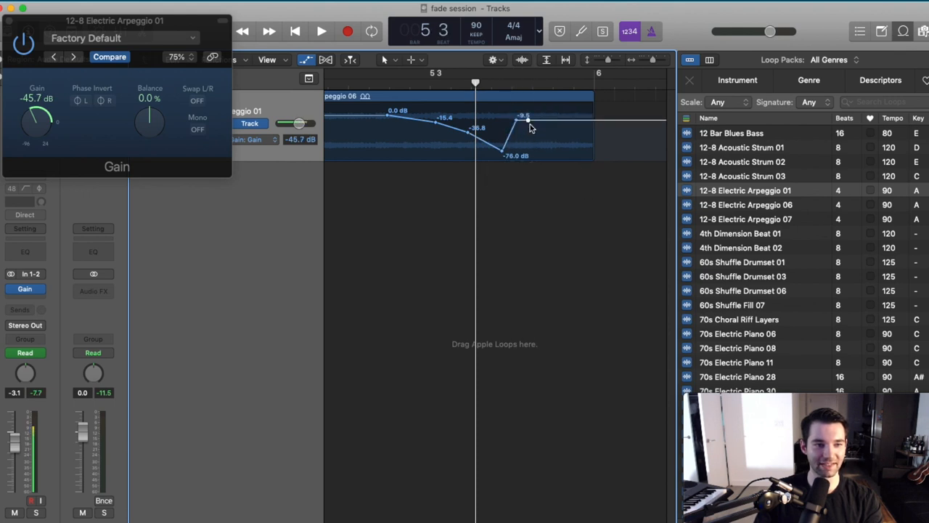
{"action": "left_click_drag", "start_coordinate": [525, 119], "coordinate": [545, 147]}
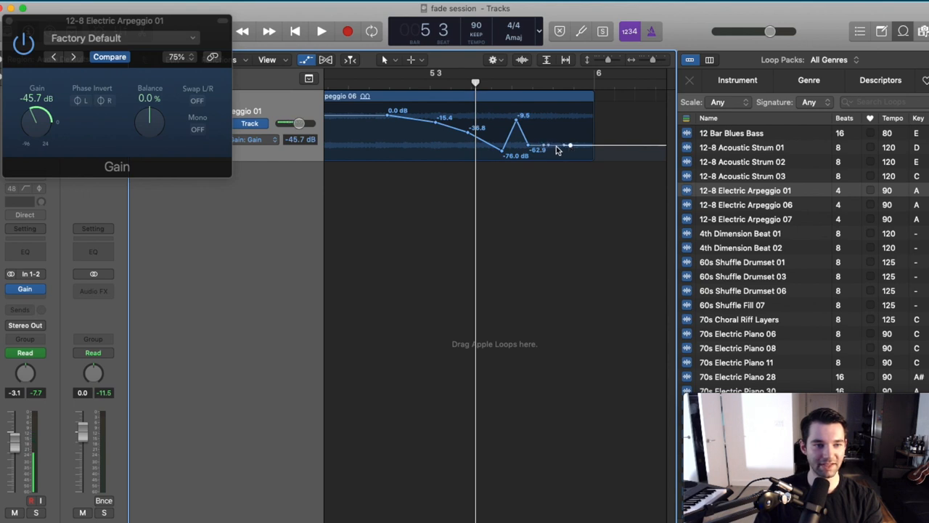
{"action": "left_click", "coordinate": [552, 131]}
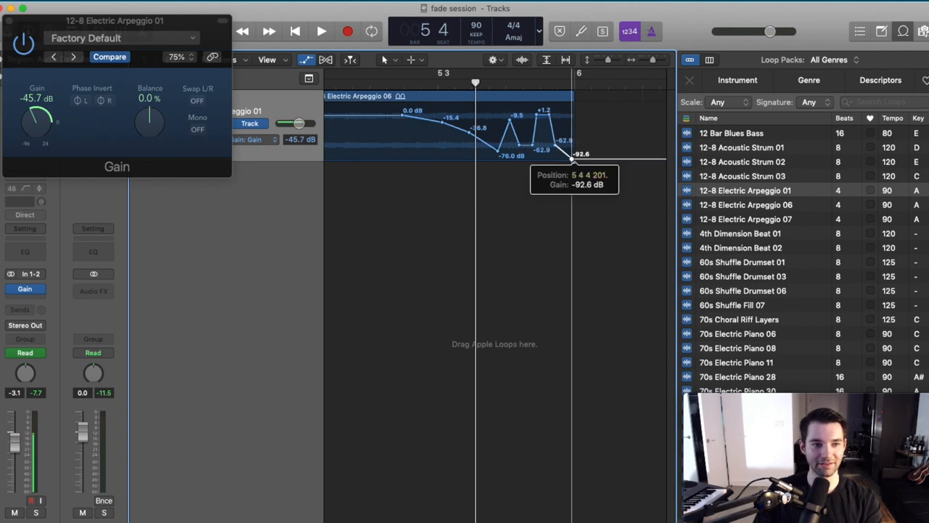
{"action": "left_click", "coordinate": [322, 31]}
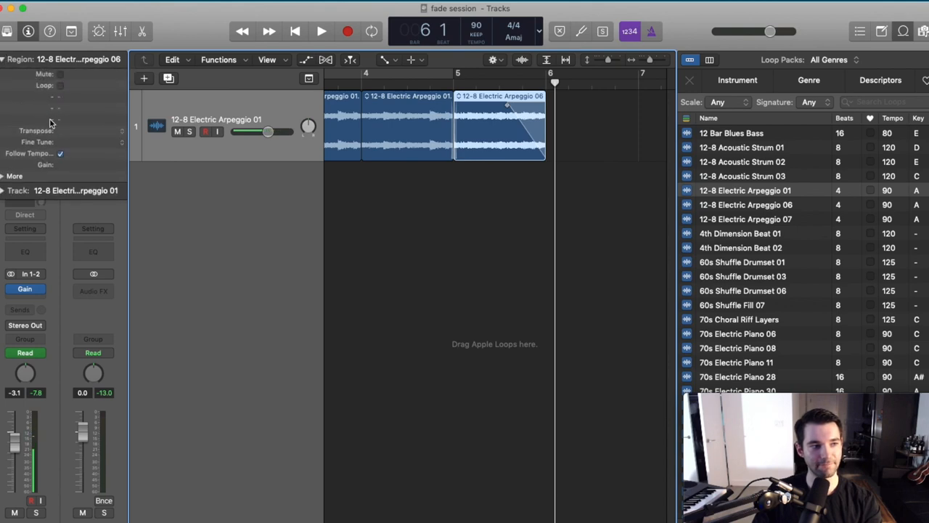
In the Region inspector's More section, set Fade In to Speed Up and Fade Out to Slow Down
{"action": "left_click", "coordinate": [13, 176]}
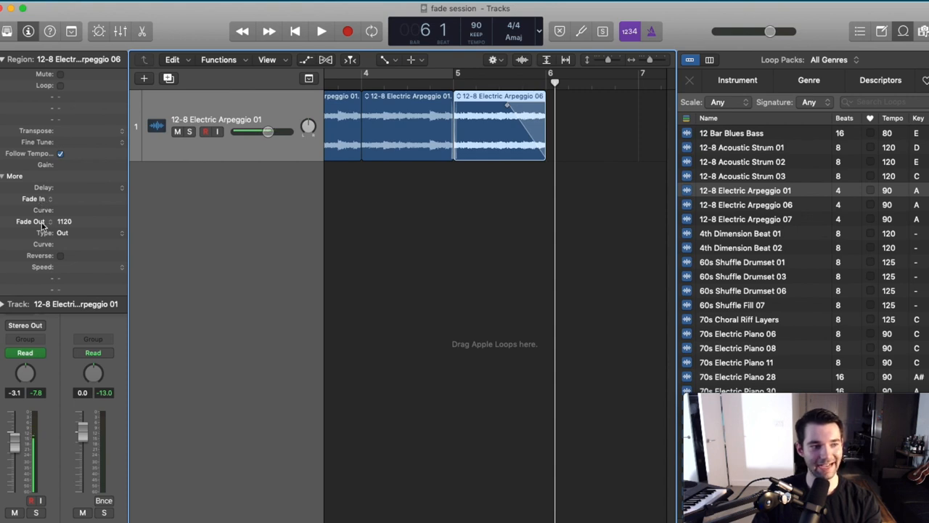
{"action": "left_click", "coordinate": [44, 187]}
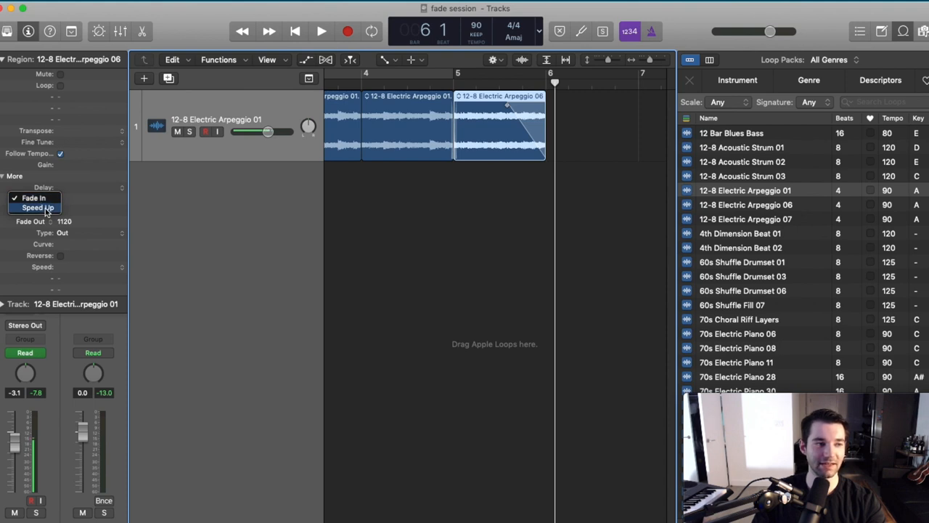
{"action": "left_click", "coordinate": [38, 208]}
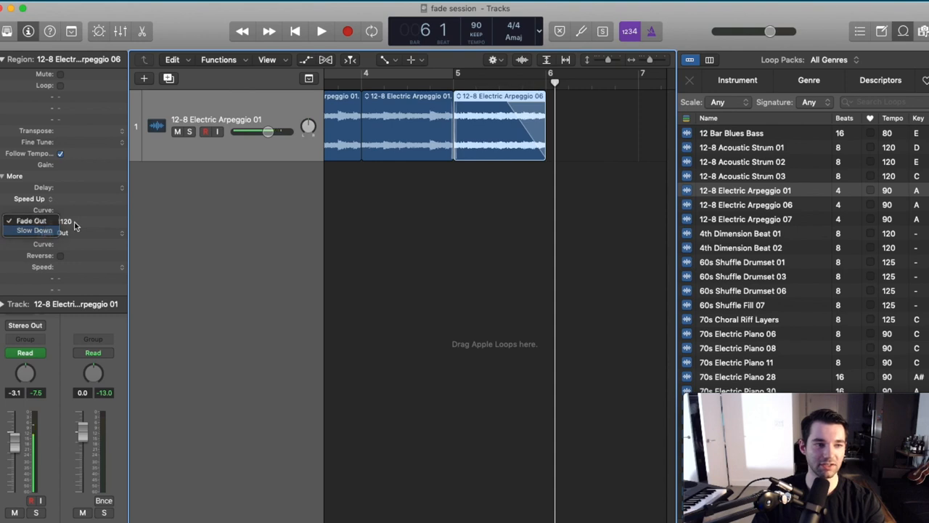
{"action": "left_click", "coordinate": [33, 230]}
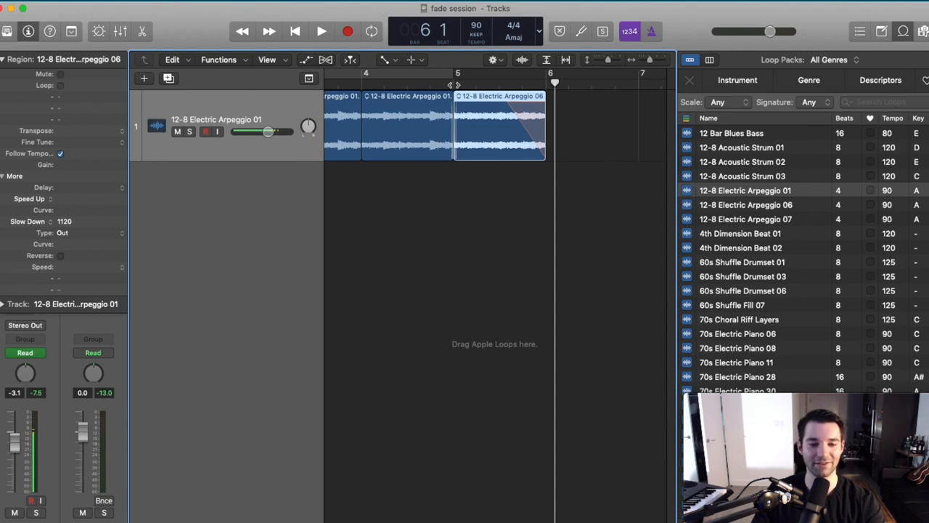
Audition the slowed-down arpeggio ending with the gain automation lane shown, then select the middle region
{"action": "left_click", "coordinate": [322, 30]}
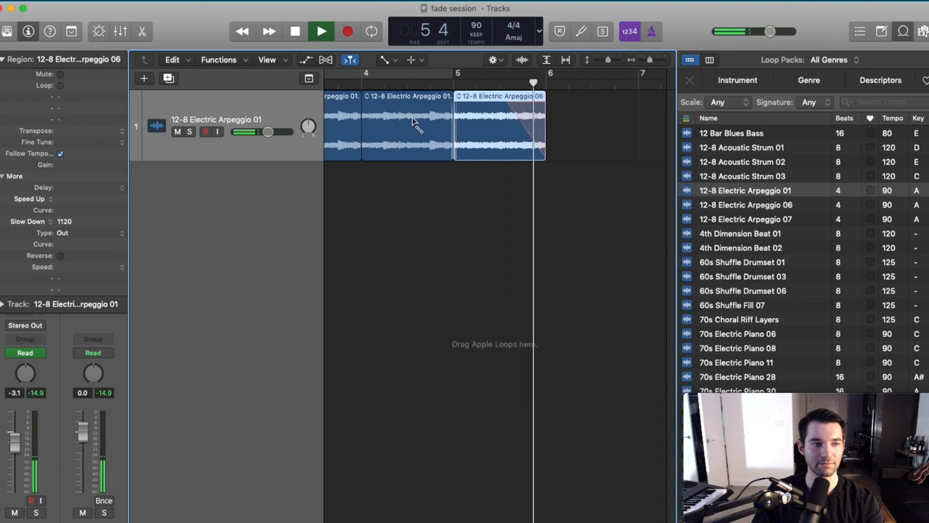
{"action": "left_click", "coordinate": [321, 30]}
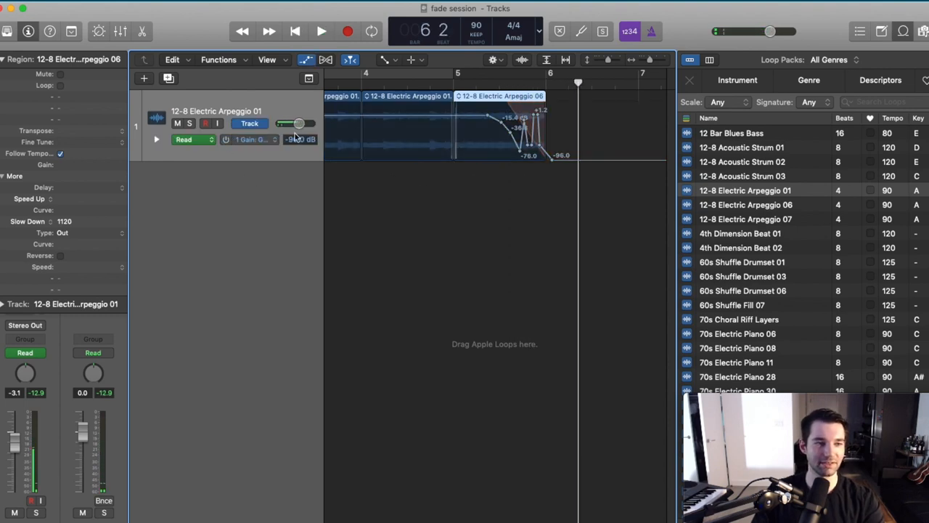
{"action": "left_click", "coordinate": [321, 30]}
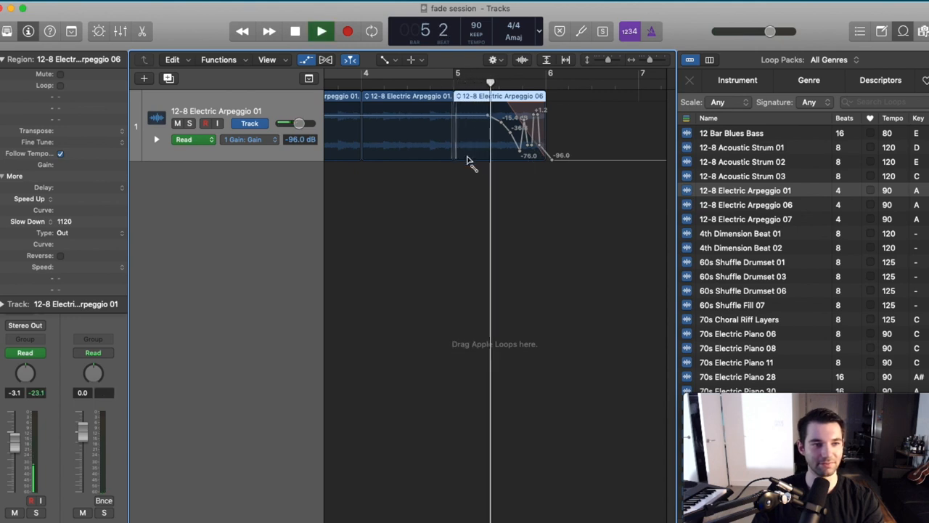
{"action": "left_click", "coordinate": [295, 30]}
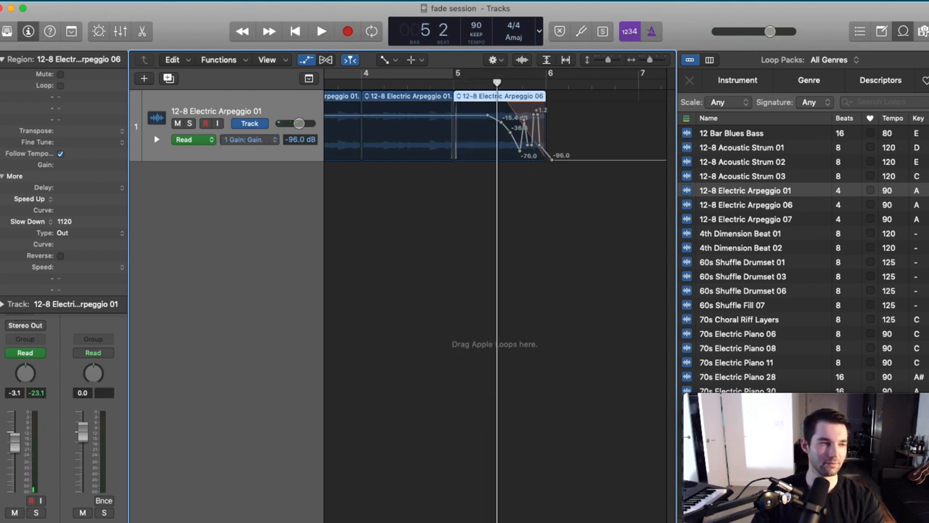
{"action": "left_click", "coordinate": [12, 290]}
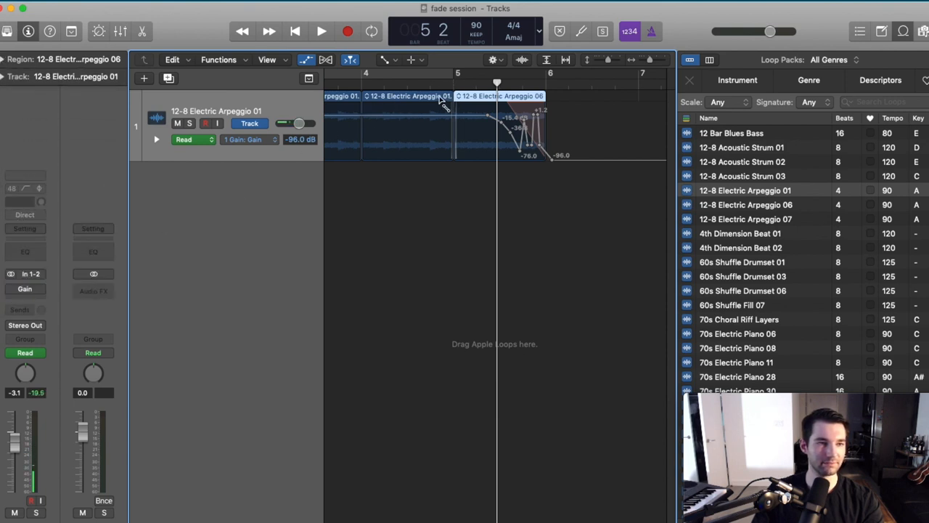
{"action": "left_click", "coordinate": [321, 31]}
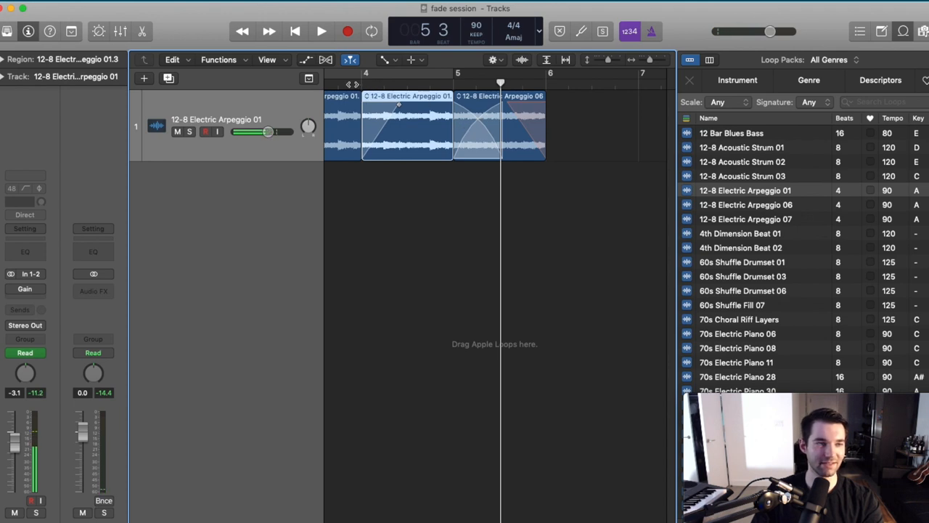
Audition the crossfade between the middle and last regions, then set the middle region's Fade In to Speed Up
{"action": "left_click", "coordinate": [321, 30]}
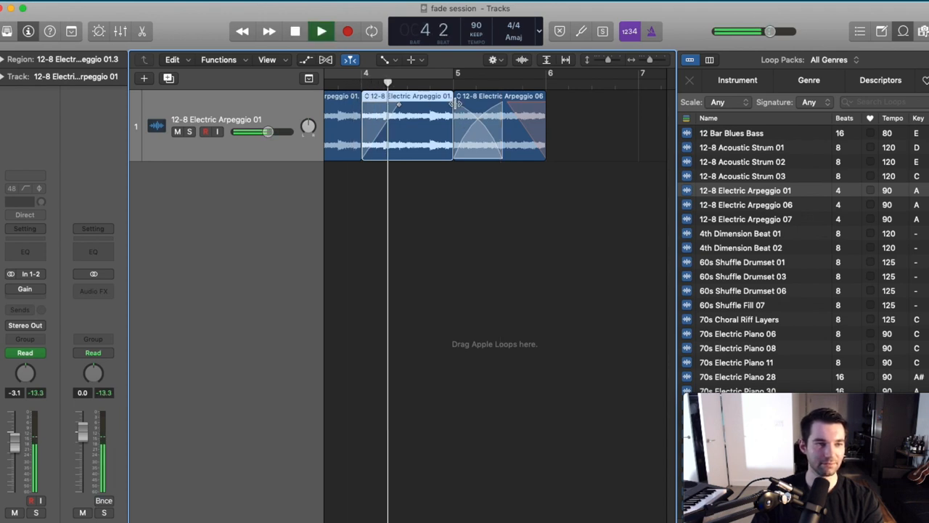
{"action": "left_click", "coordinate": [295, 30]}
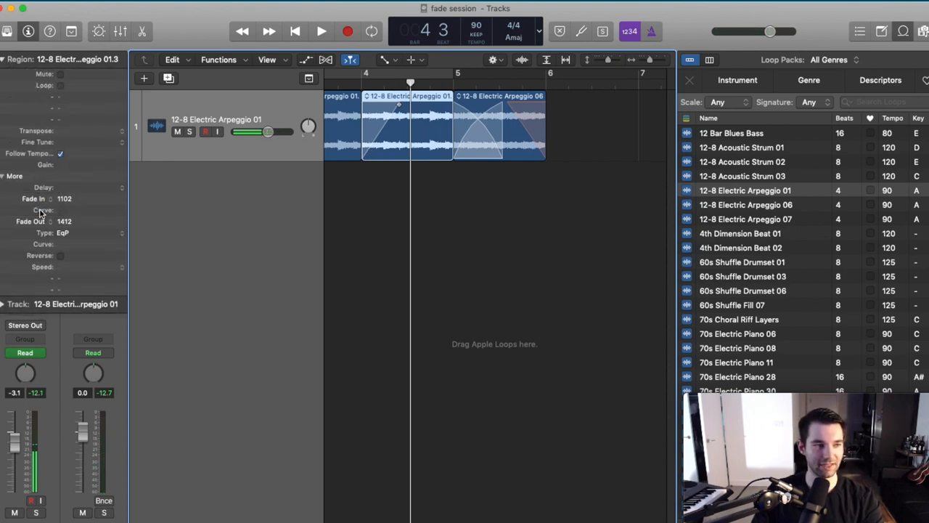
{"action": "left_click", "coordinate": [321, 31]}
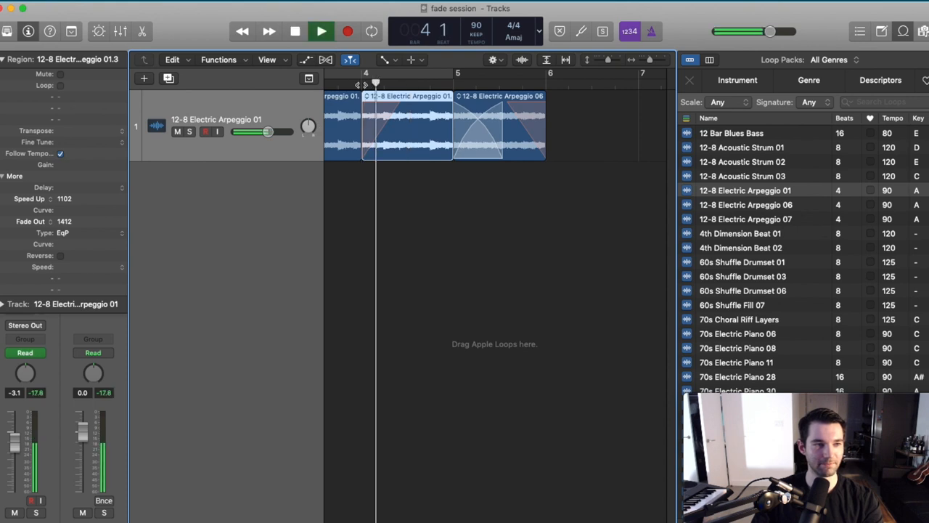